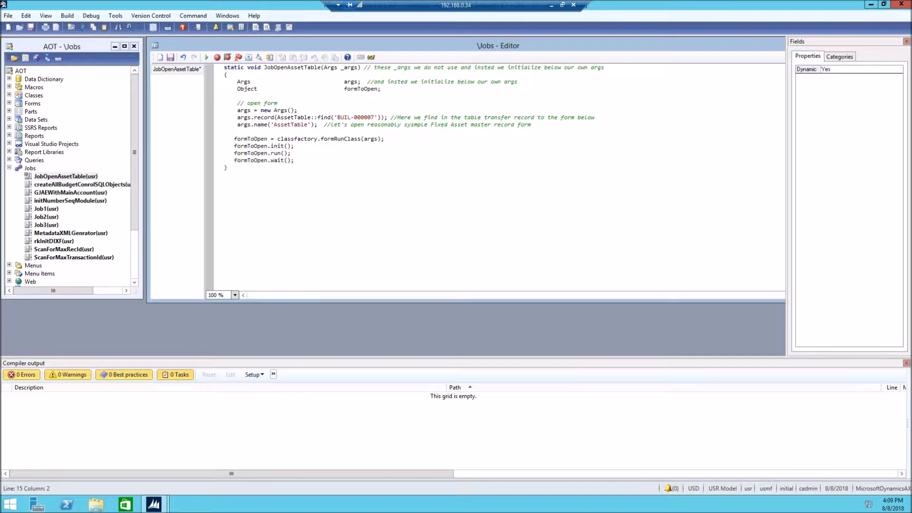
Review the JobOpenAssetTable job code, selecting its unused _args parameter
right_click(29, 168)
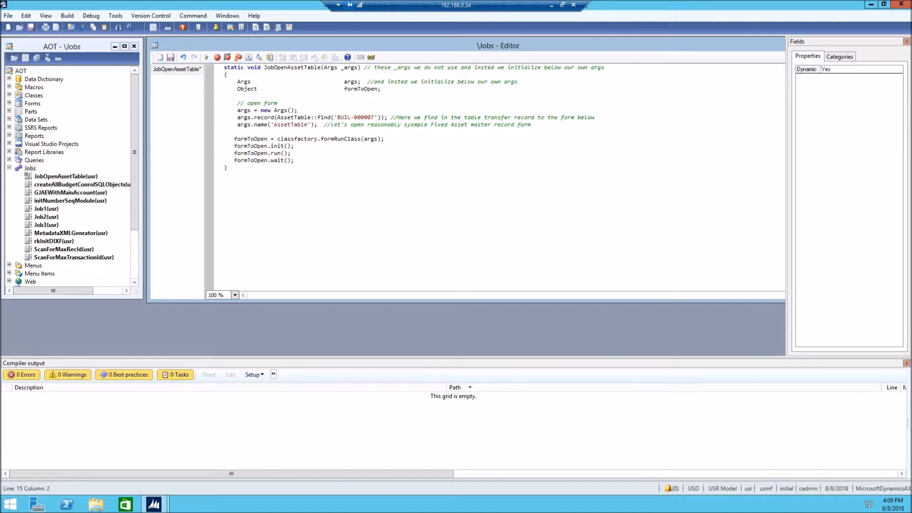
double_click(349, 68)
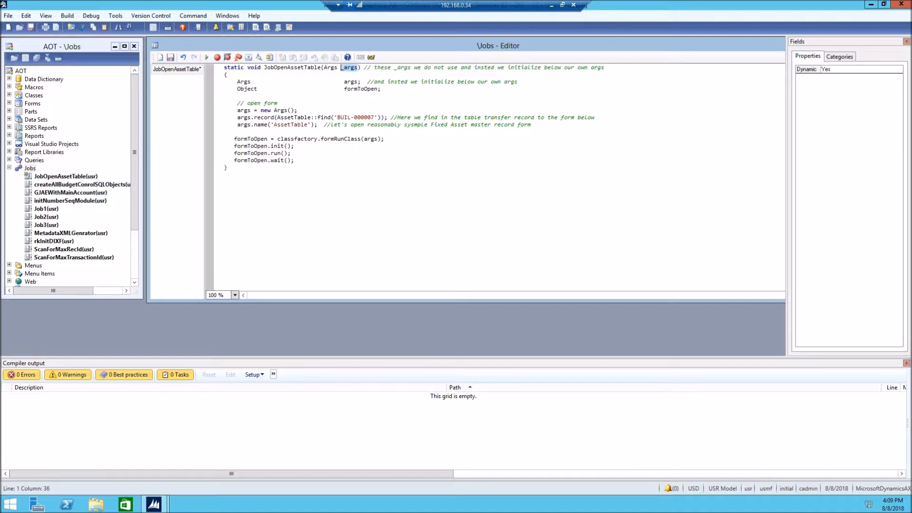
left_click(227, 74)
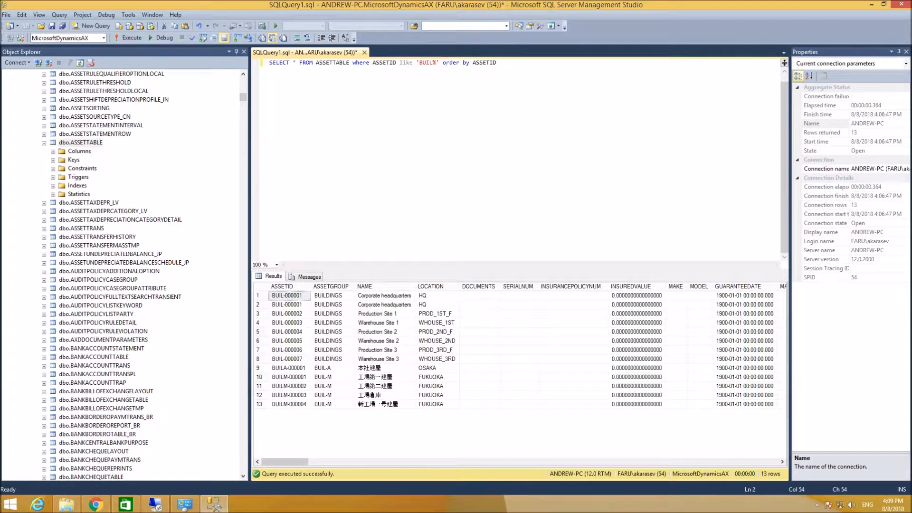
Rerun the BUIL% ASSETTABLE query returning 13 rows and pick the BUIL-000004 asset
left_click(131, 37)
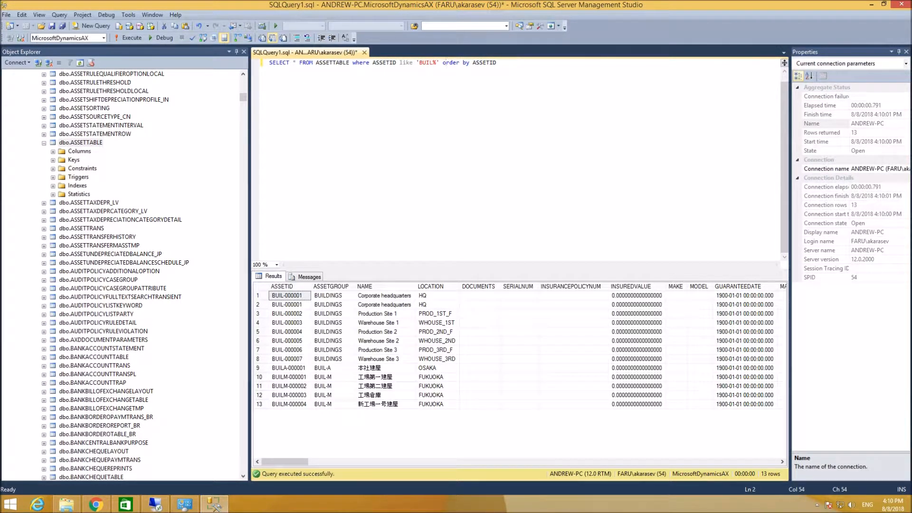
left_click(286, 332)
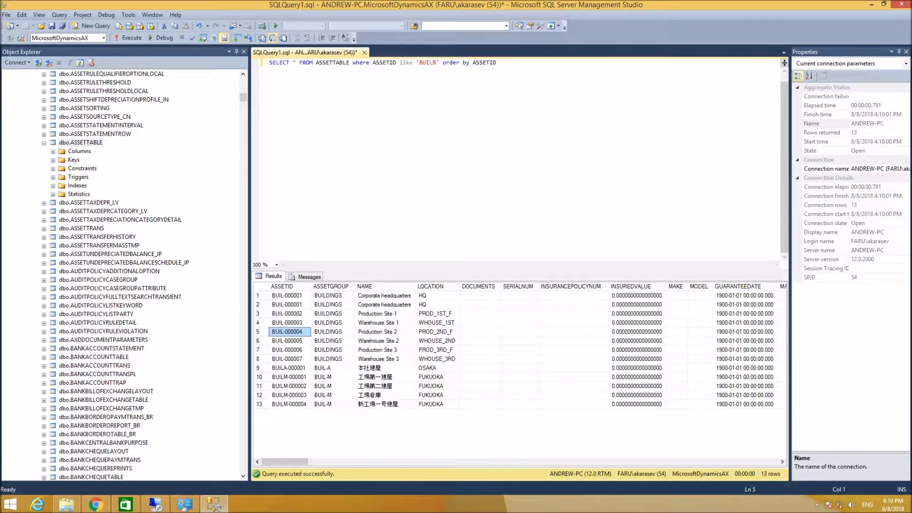
left_click(286, 359)
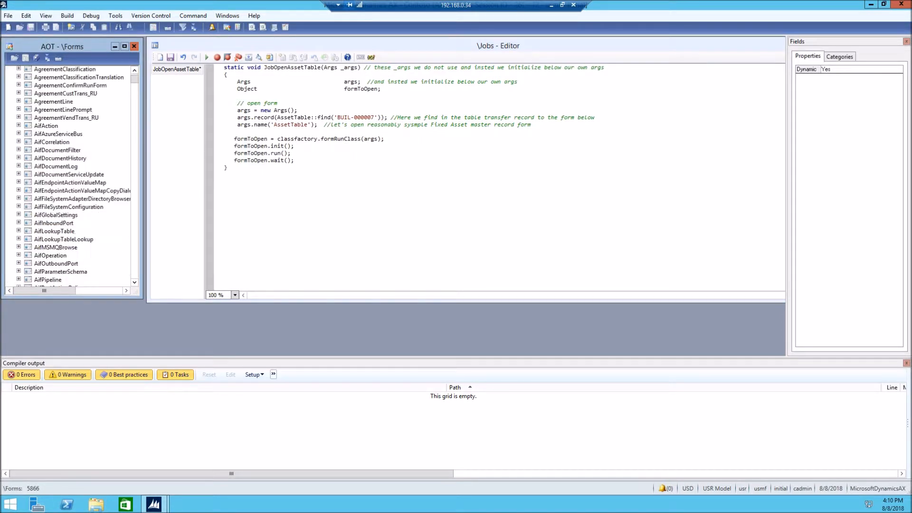
Scroll the AOT Forms list down to the Asset forms where AssetTable appears
scroll("down", 3)
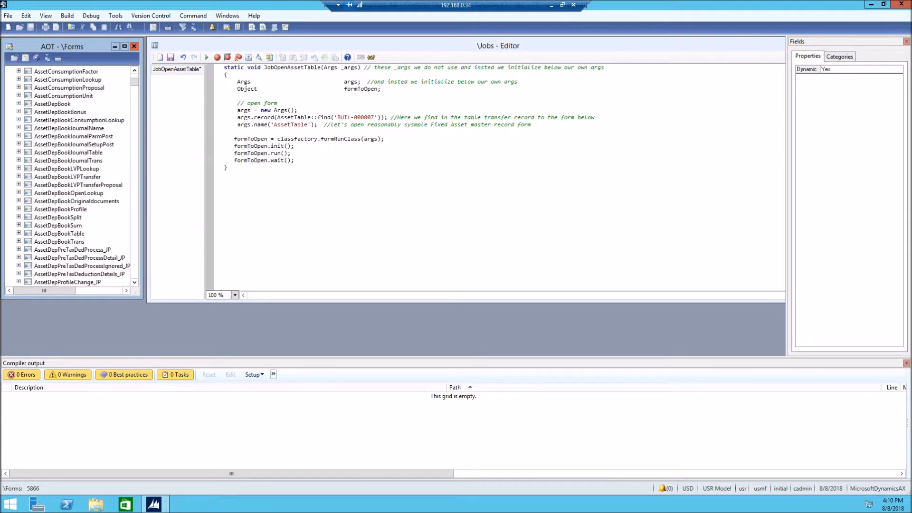
scroll("down", 3)
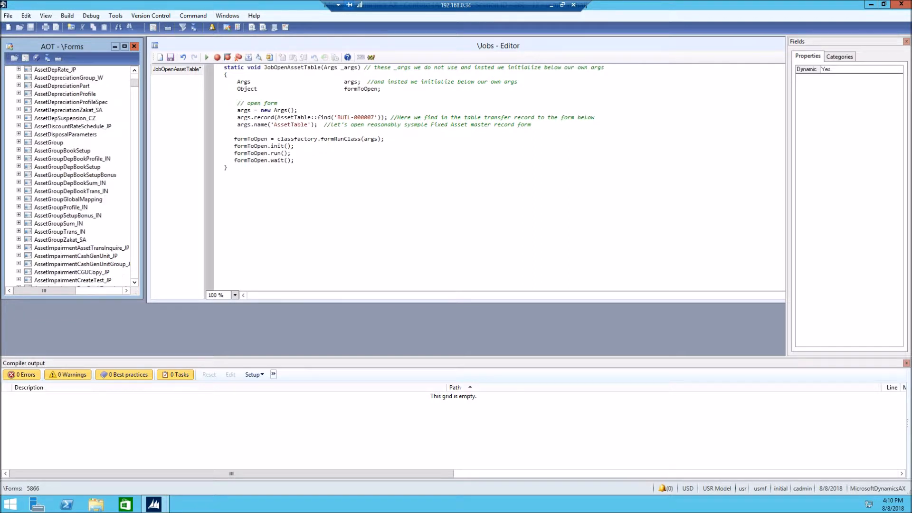
scroll("down", 3)
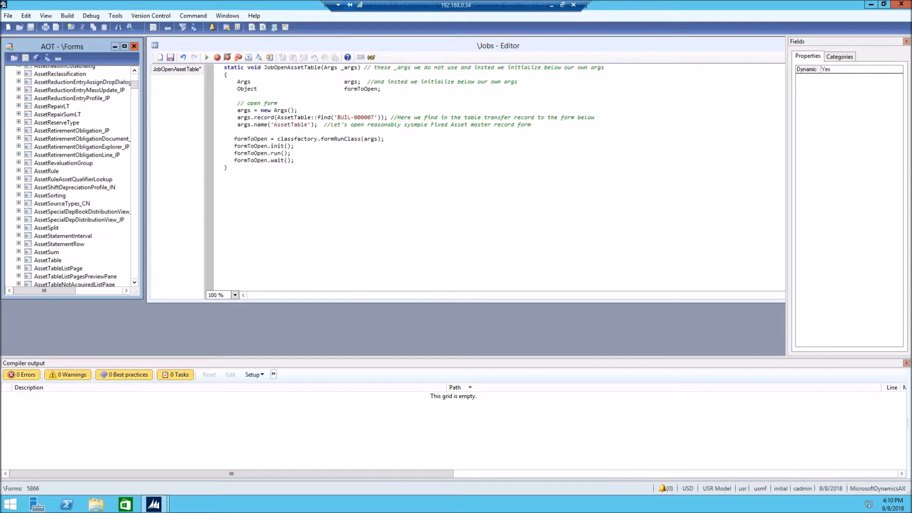
scroll("down", 3)
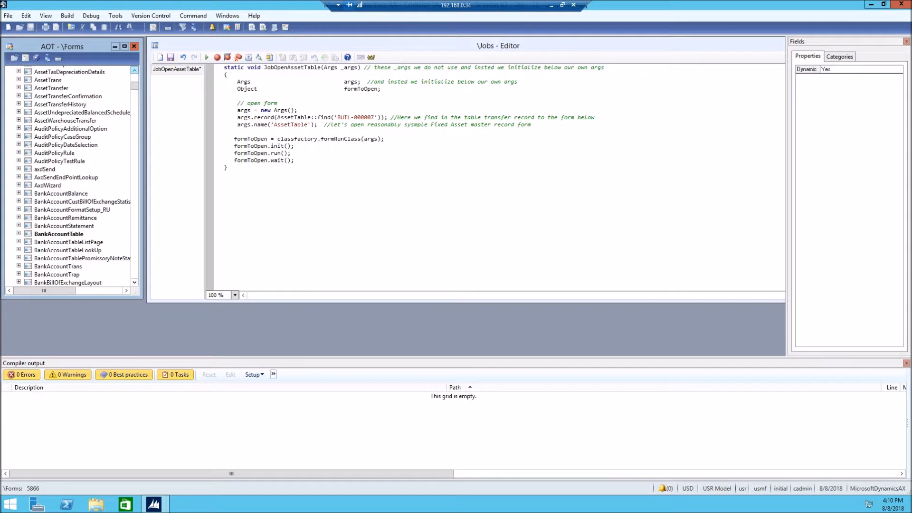
scroll("up", 3)
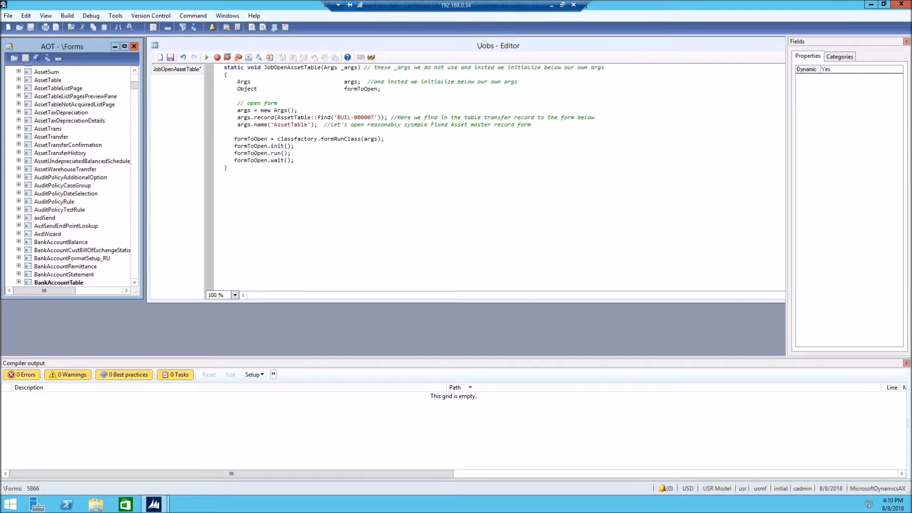